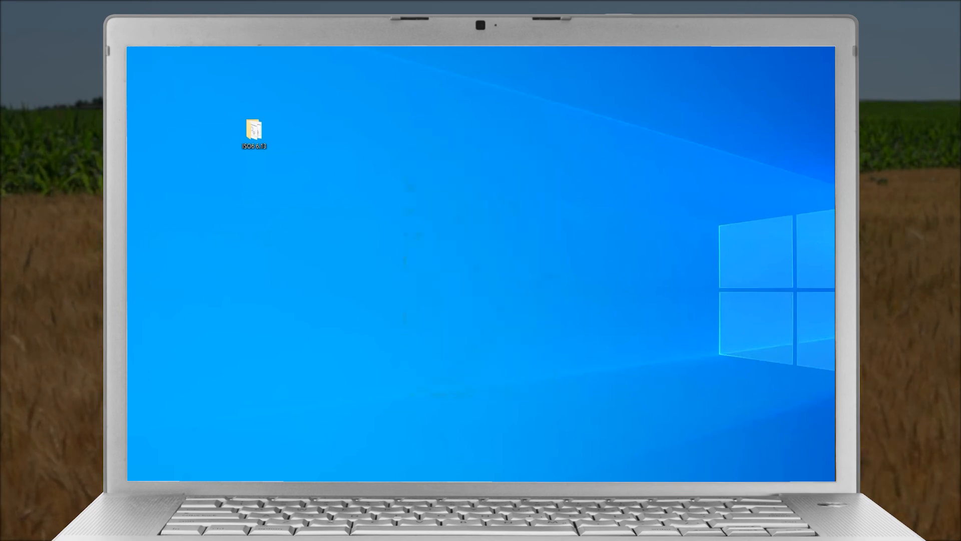
Open the ISO6 6.13 desktop folder and select the Program AppCPU script
{"action": "double_click", "coordinate": [253, 129]}
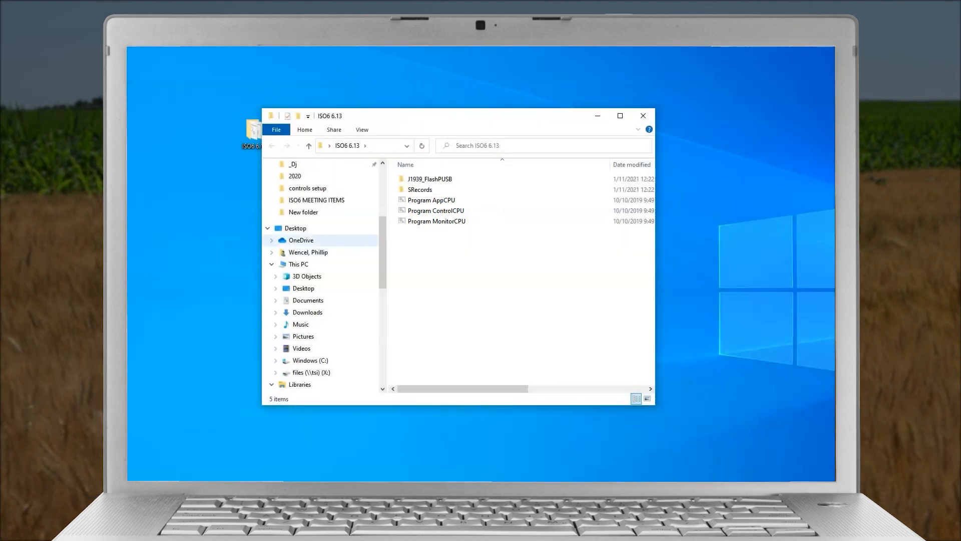
{"action": "left_click", "coordinate": [432, 200]}
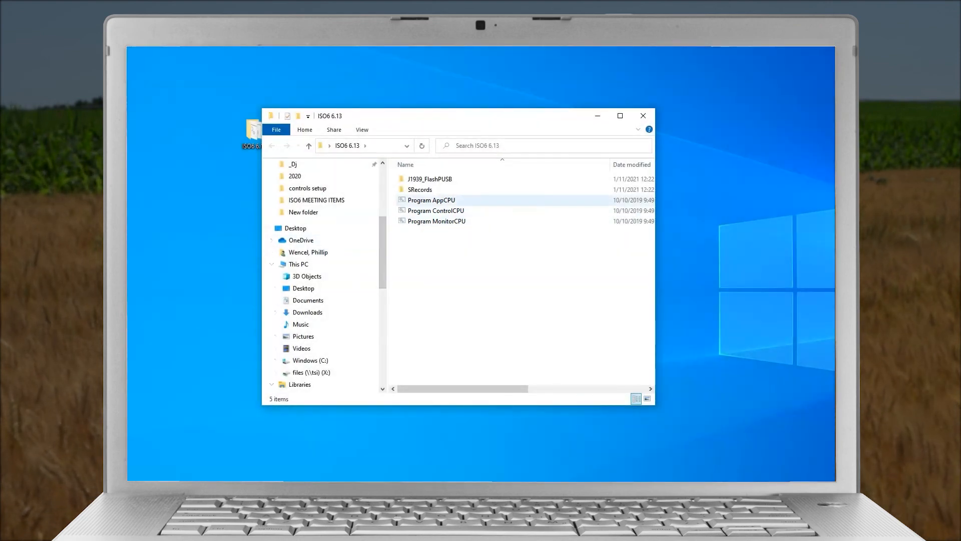
Run Program AppCPU to flash AppCPU_V06_12 and acknowledge 'Programming Complete!'
{"action": "double_click", "coordinate": [432, 200]}
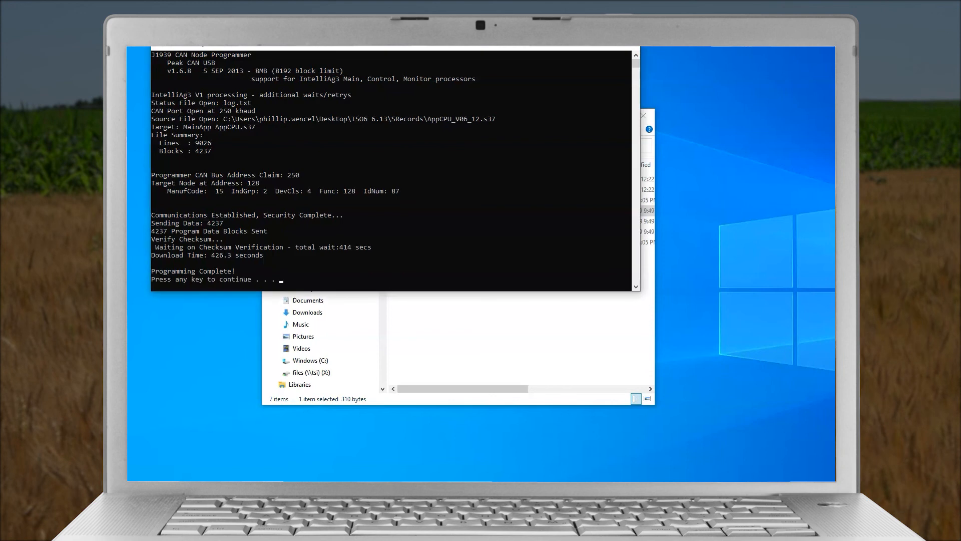
{"action": "key", "text": "enter"}
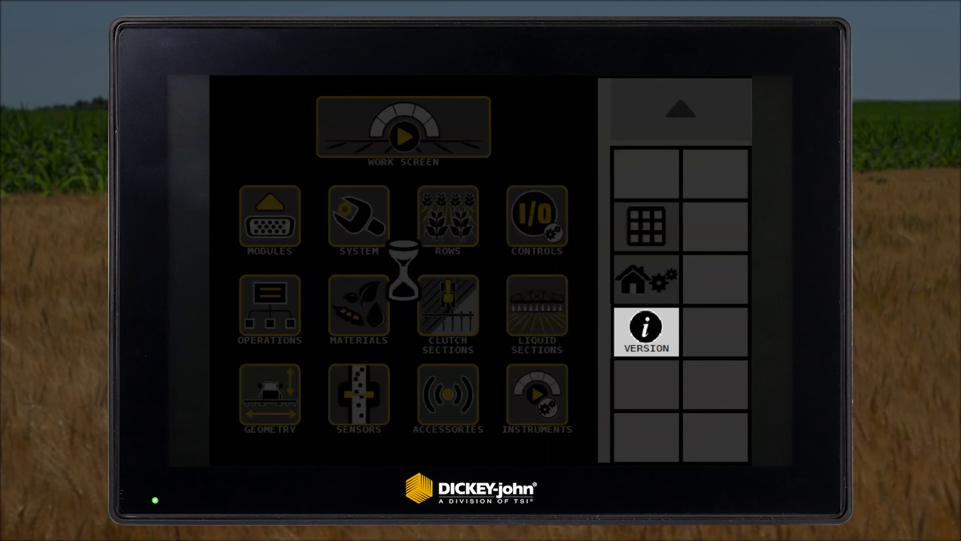
Open the display's Version page to confirm MAIN app 06.12
{"action": "left_click", "coordinate": [645, 332]}
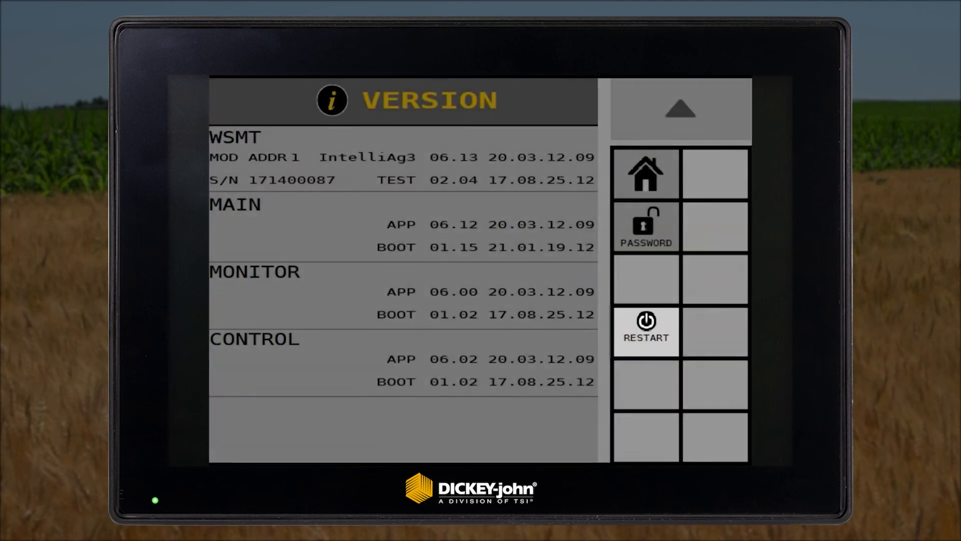